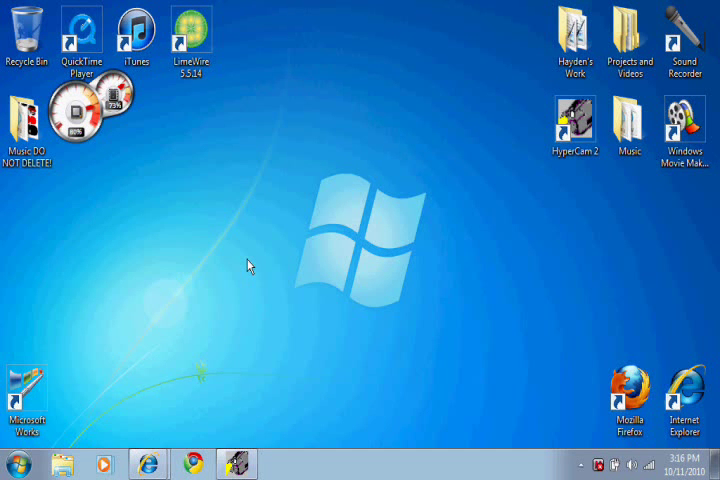
Right-click the desktop to show its context menu with Screen resolution
right_click(250, 265)
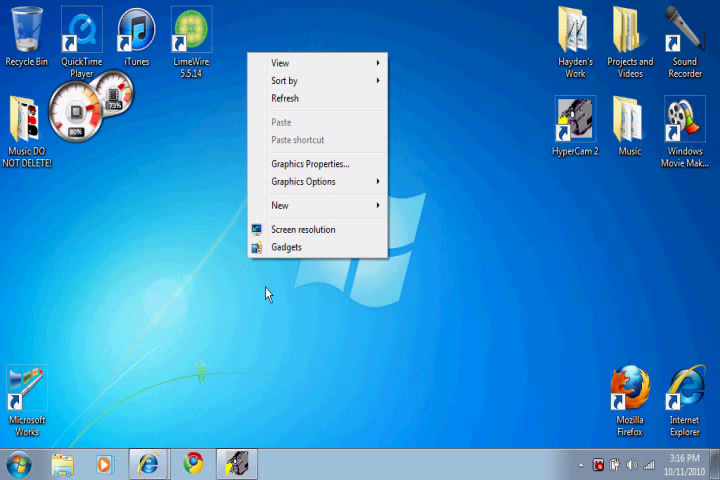
mouse_move(310, 238)
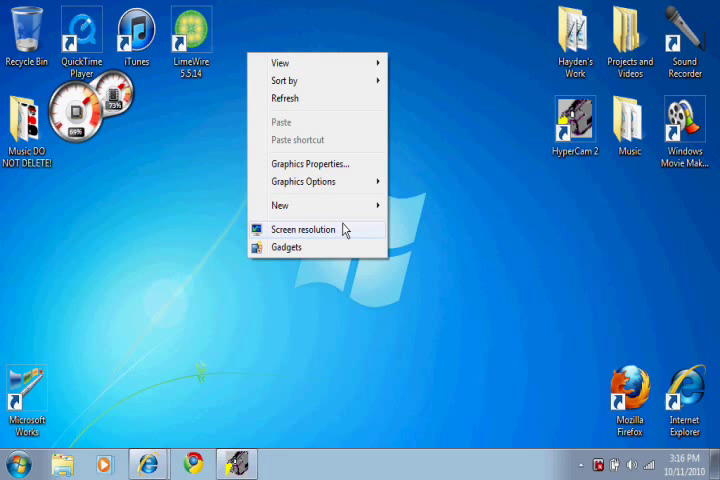
mouse_move(335, 233)
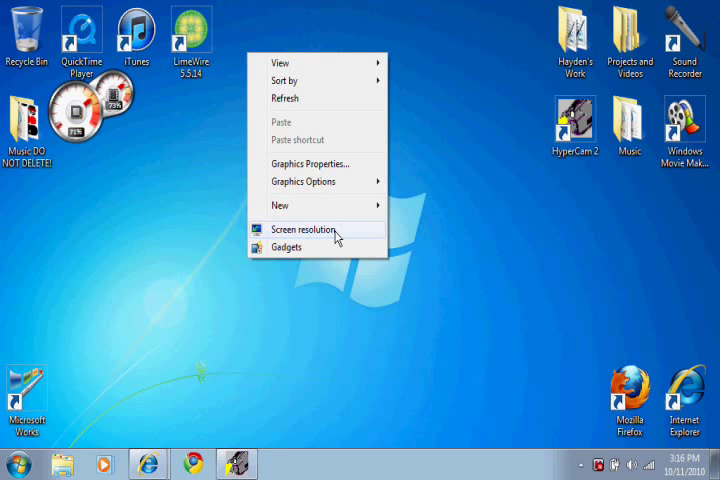
mouse_move(346, 232)
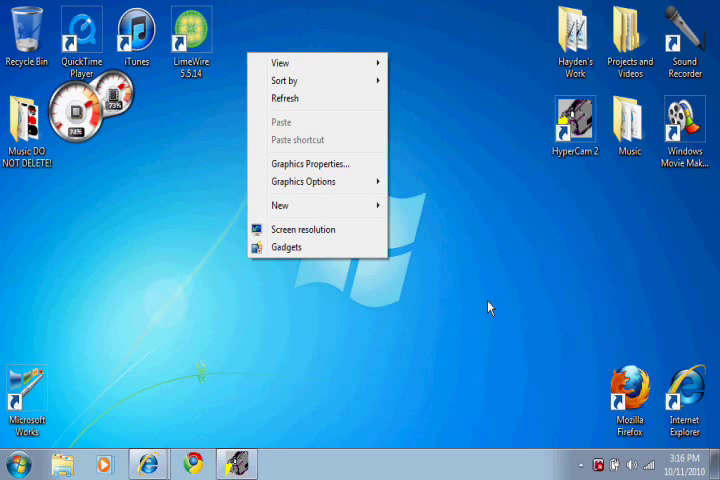
mouse_move(322, 234)
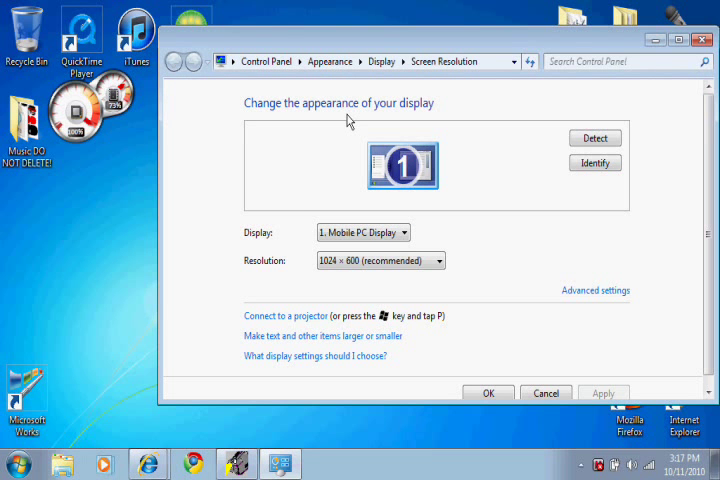
mouse_move(391, 45)
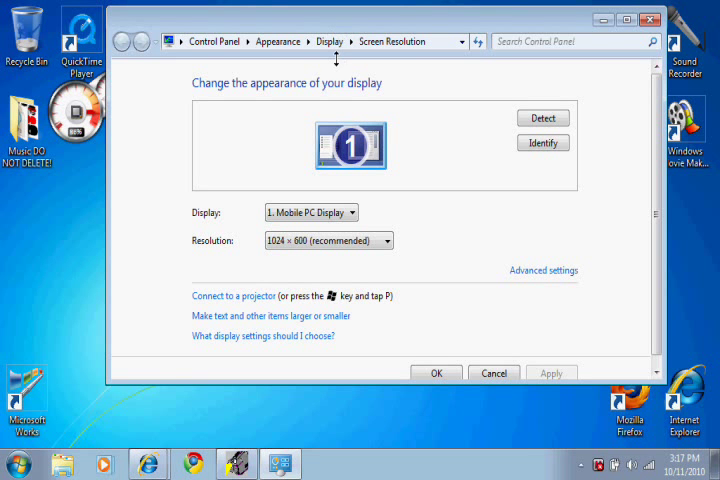
mouse_move(525, 283)
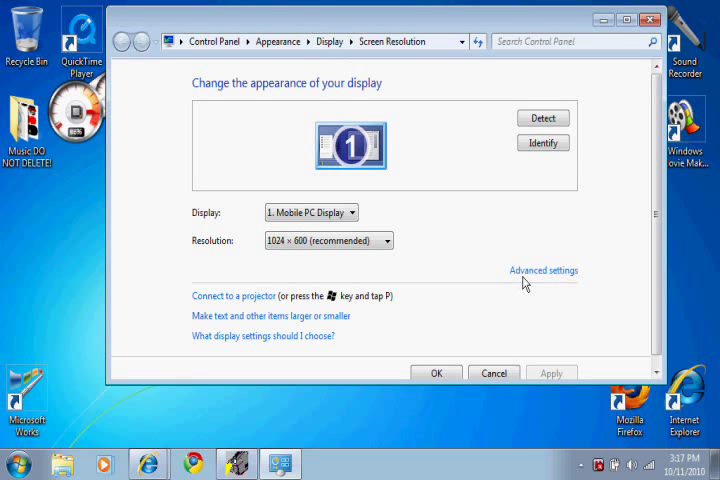
Open the advanced properties for the Mobile Intel(R) 945 Express Chipset Family adapter
click(544, 270)
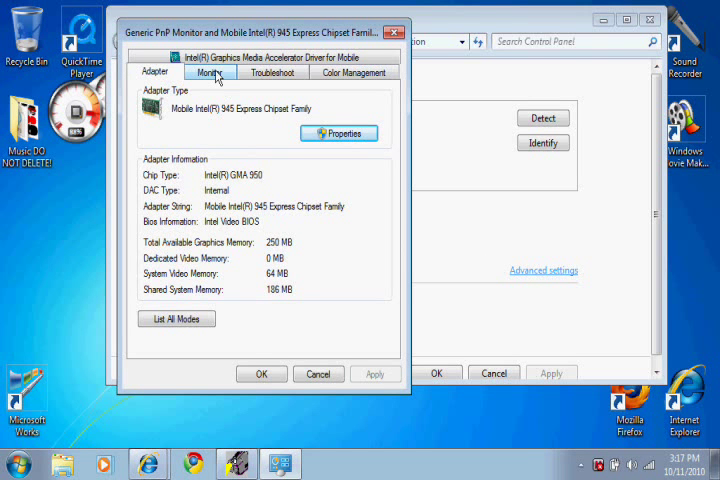
On the Monitor tab, set Colors to High Color (16 bit) at 60 Hertz
click(207, 72)
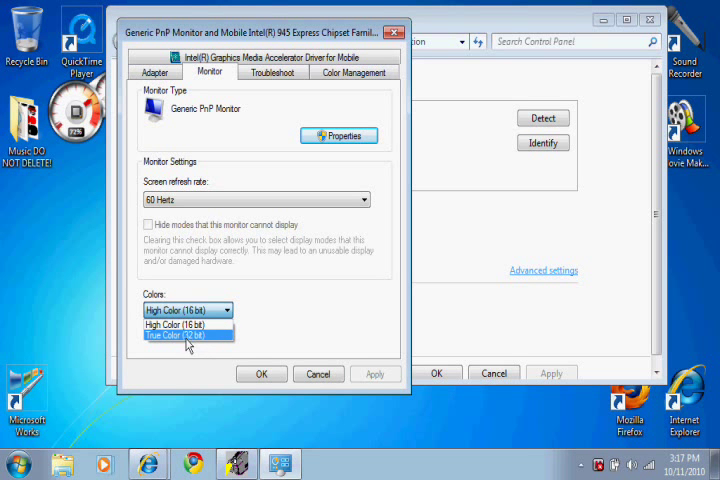
mouse_move(207, 343)
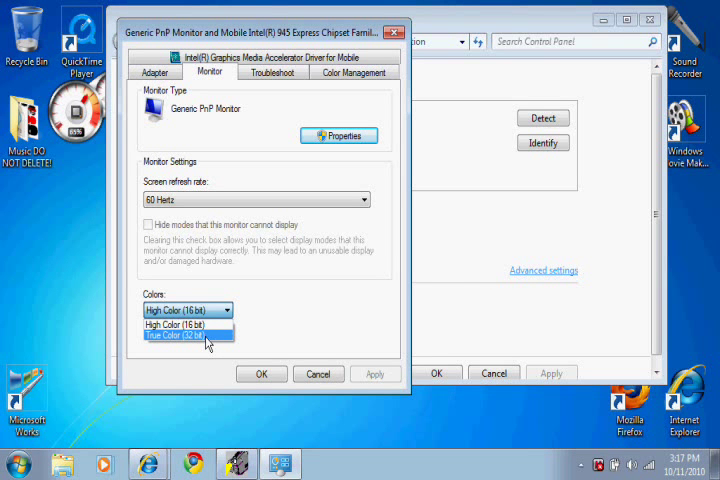
mouse_move(185, 324)
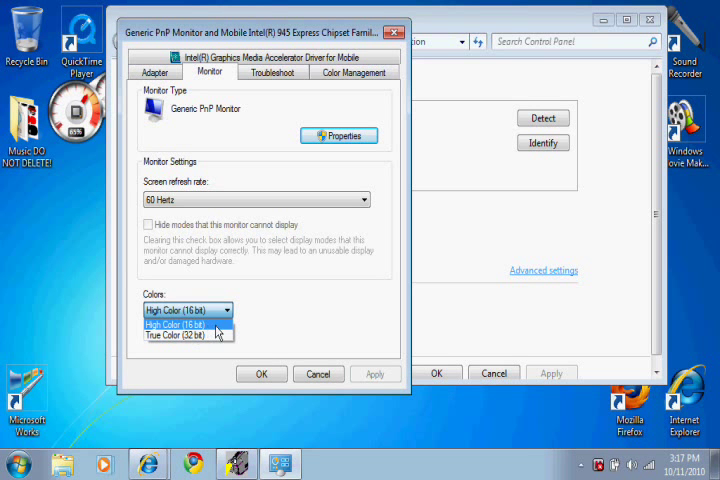
click(185, 323)
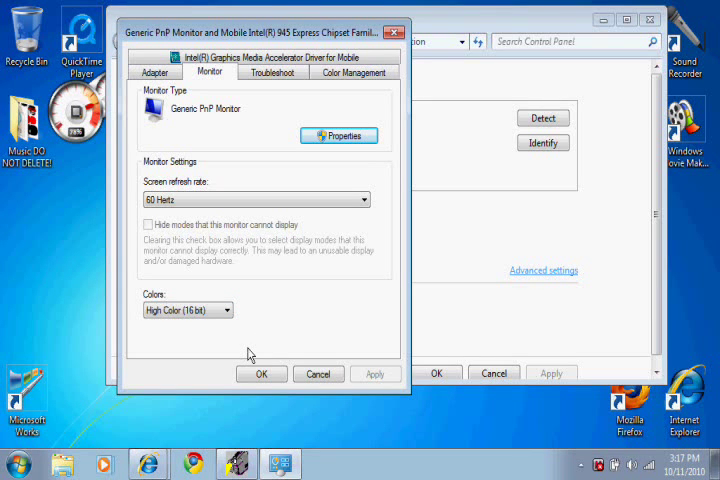
mouse_move(294, 310)
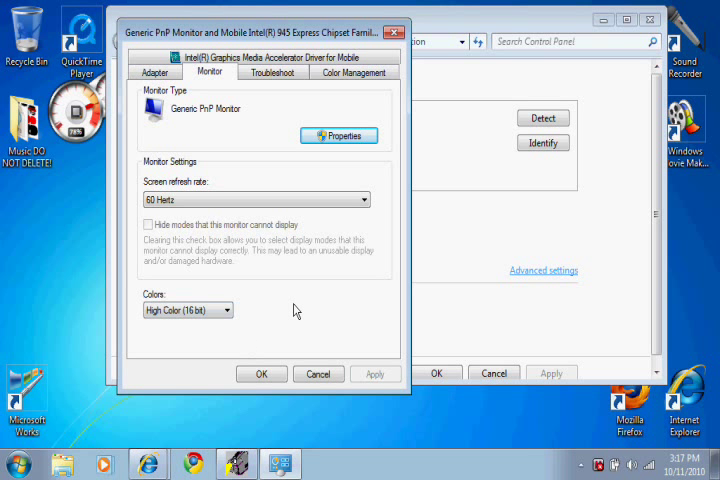
mouse_move(349, 337)
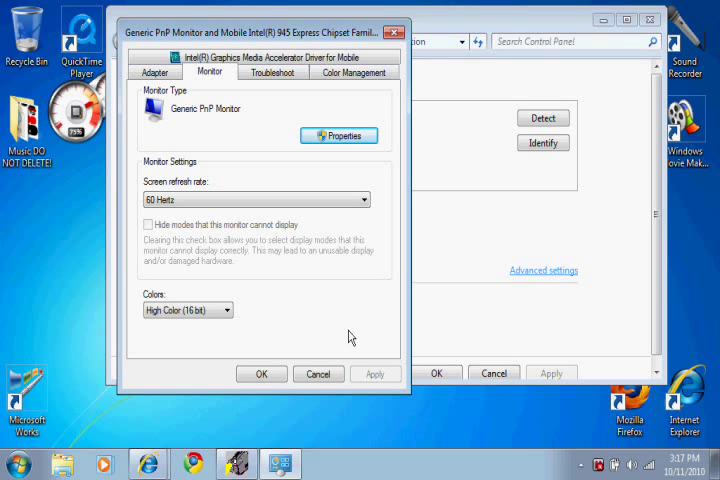
mouse_move(38, 342)
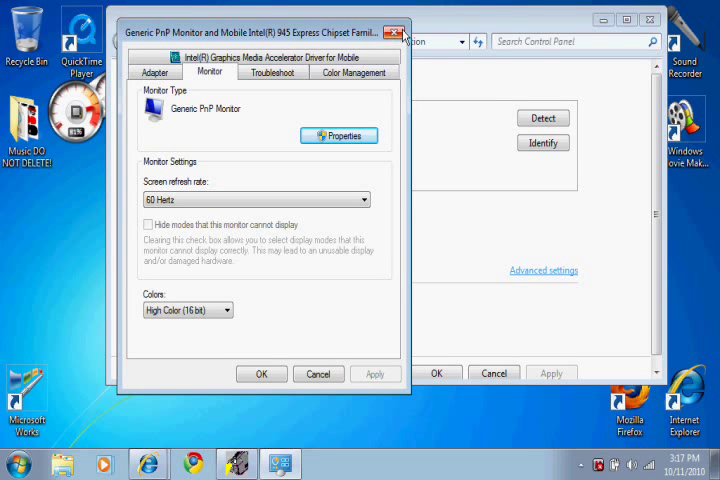
mouse_move(399, 31)
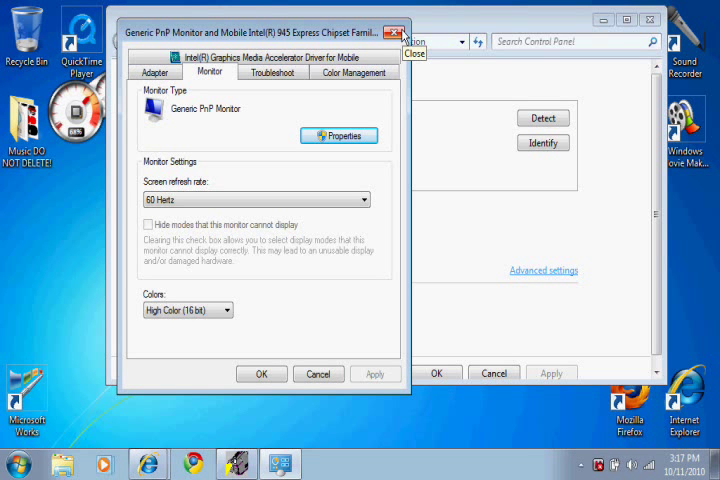
mouse_move(94, 50)
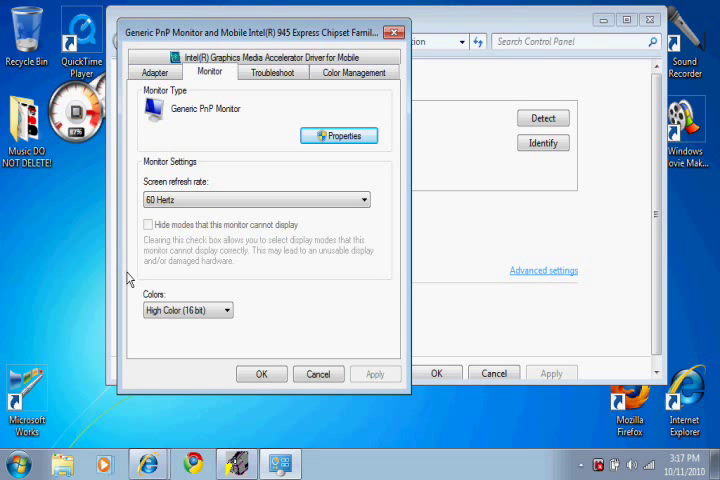
mouse_move(224, 370)
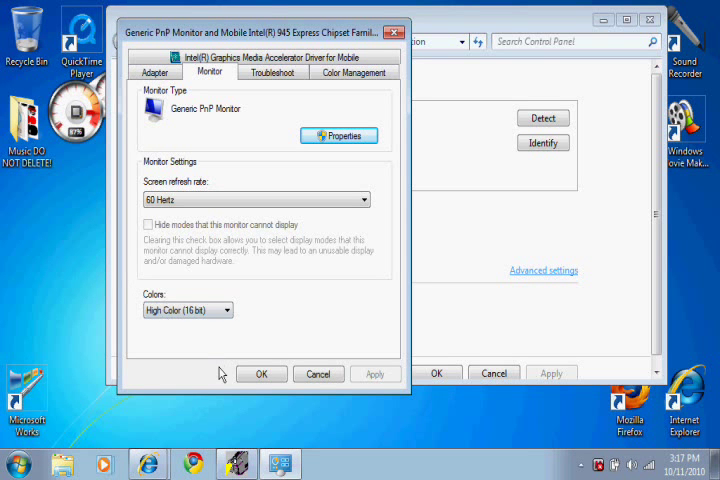
mouse_move(104, 95)
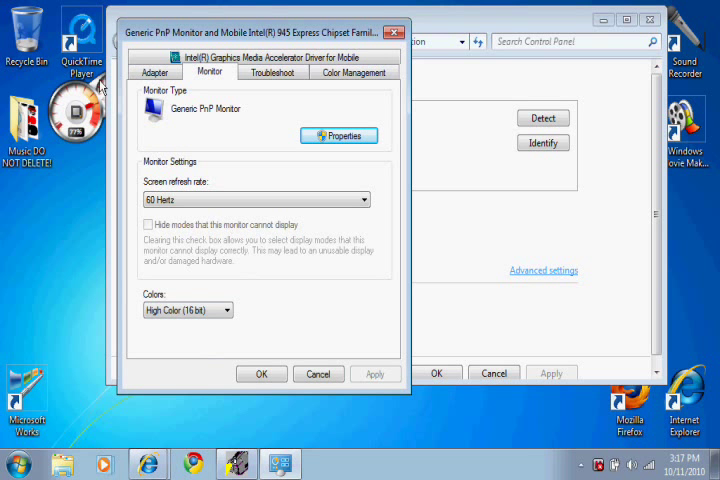
mouse_move(88, 238)
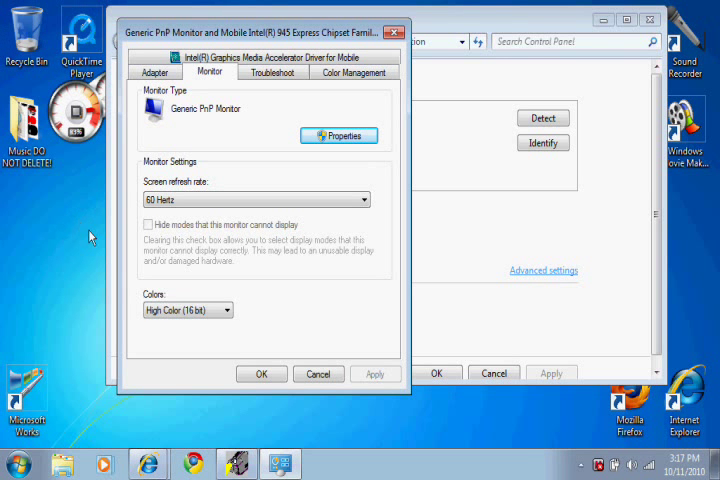
mouse_move(217, 352)
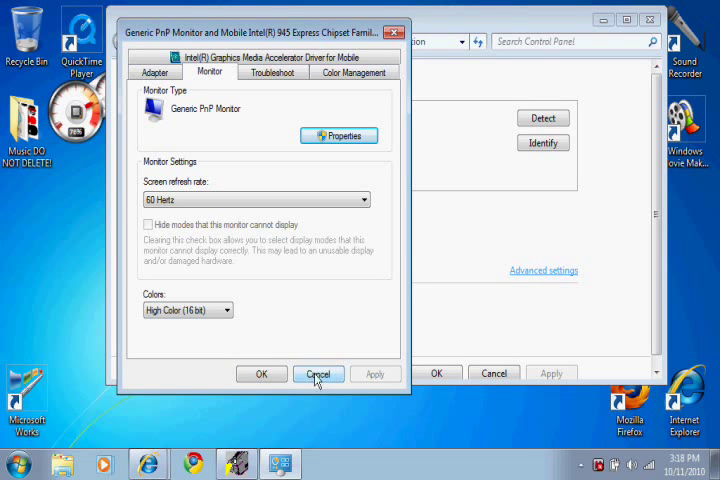
mouse_move(265, 388)
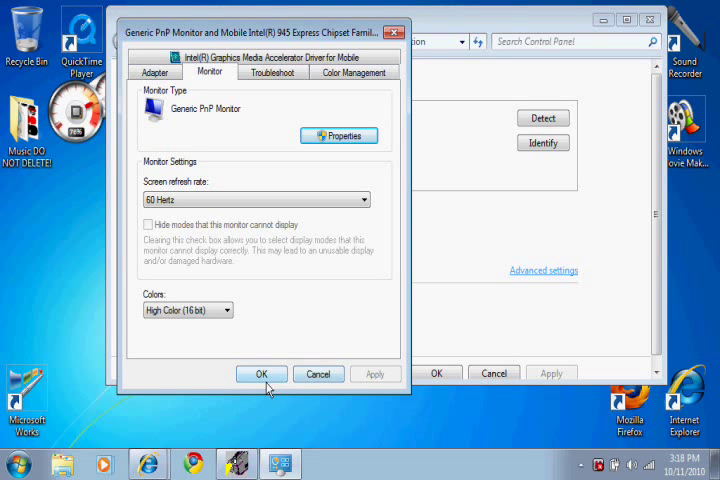